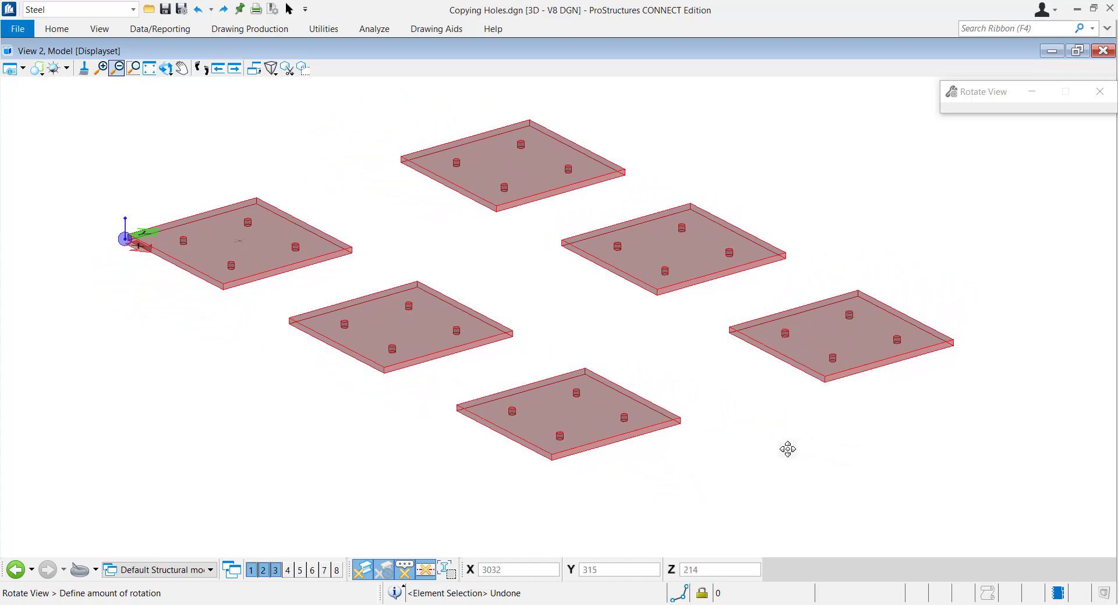
- Restore the four bolt holes on the front-left plate with Undo, leaving the other five plain
left_click_drag(787, 450, 743, 458)
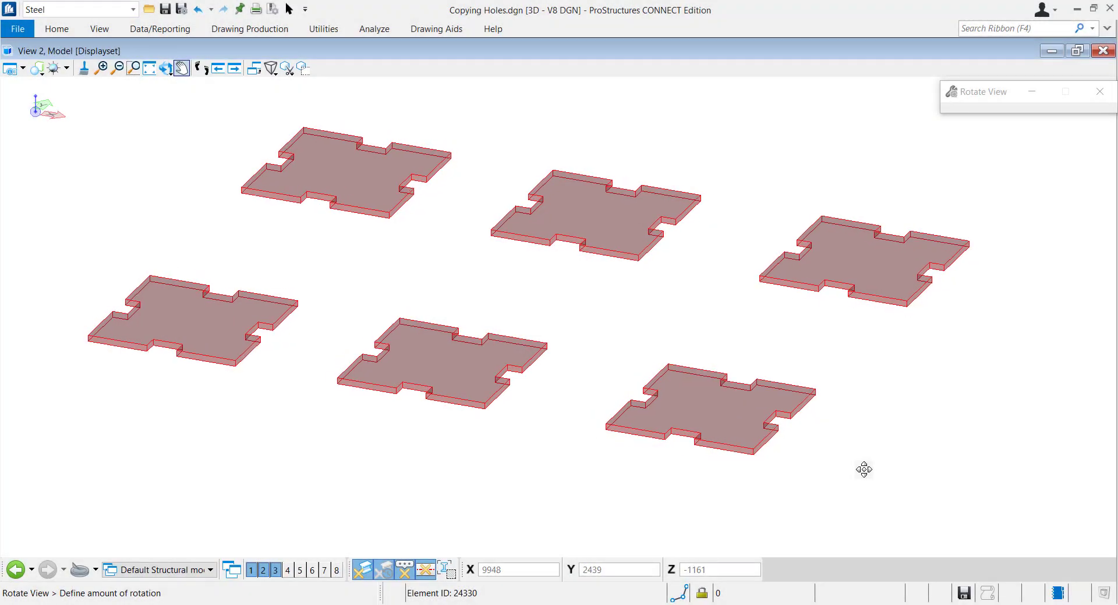
left_click_drag(862, 469, 910, 477)
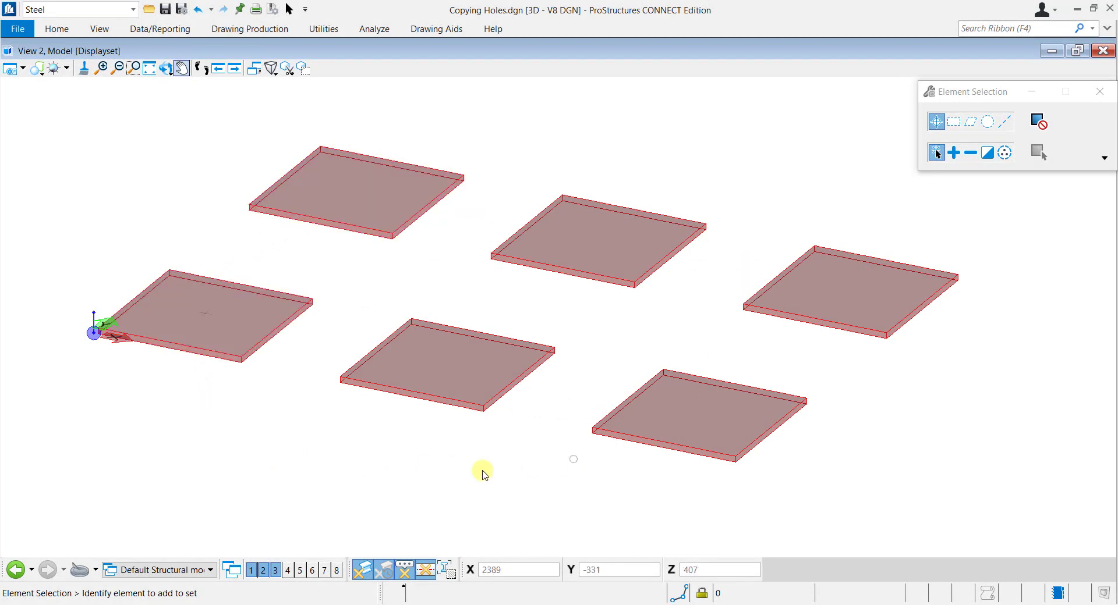
mouse_move(366, 436)
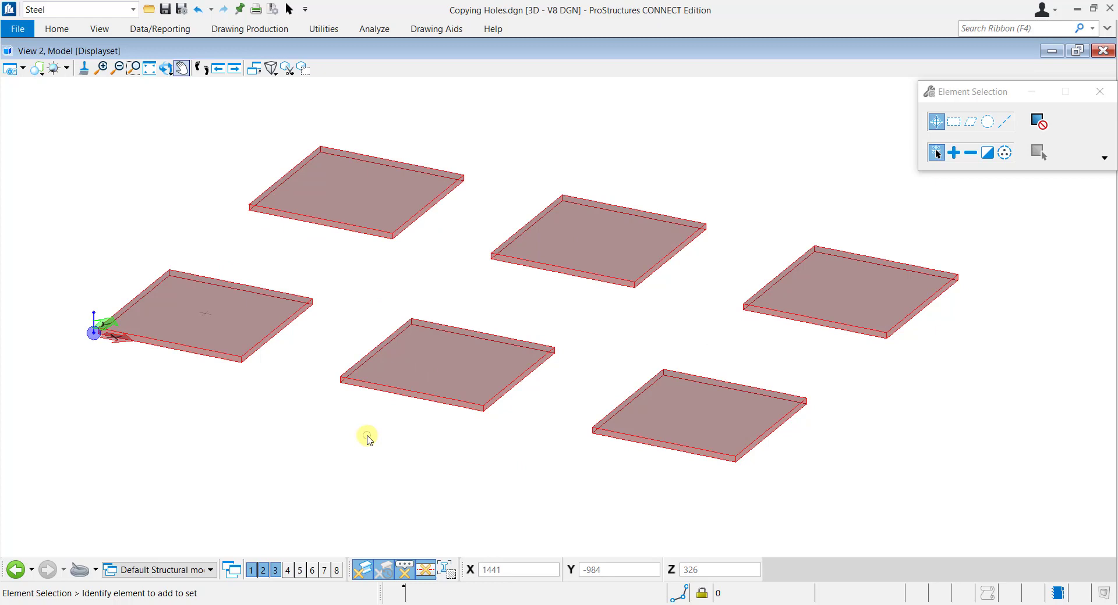
left_click(212, 356)
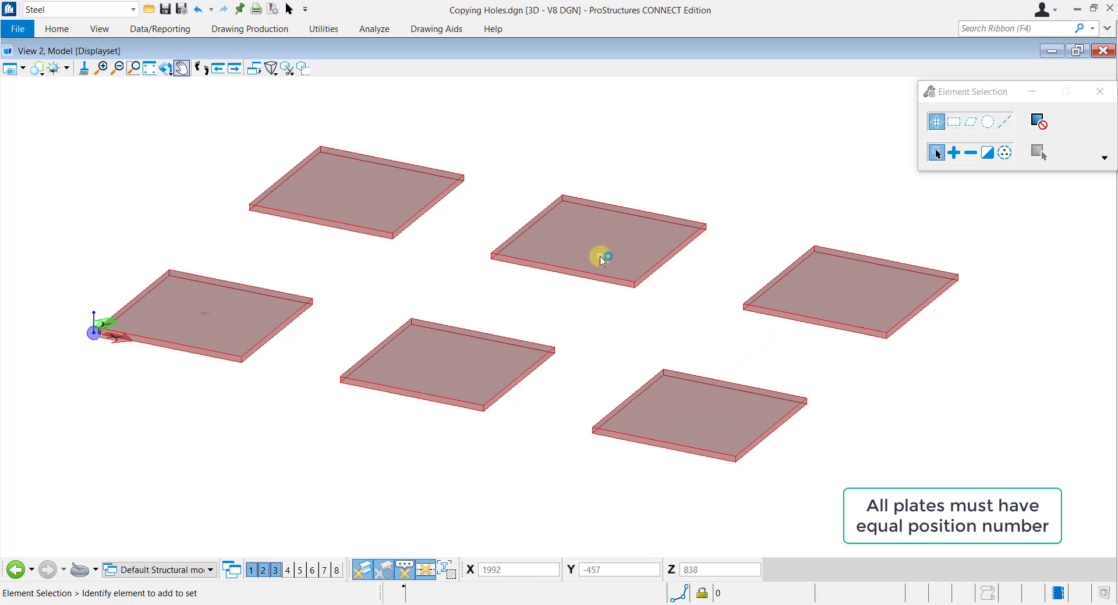
mouse_move(369, 213)
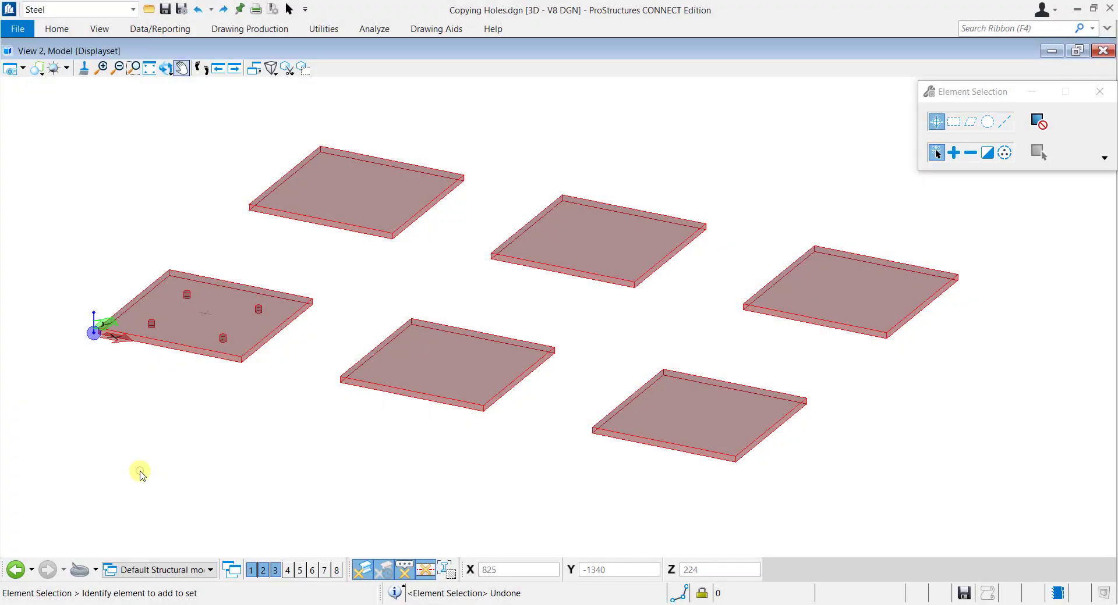
left_click(190, 326)
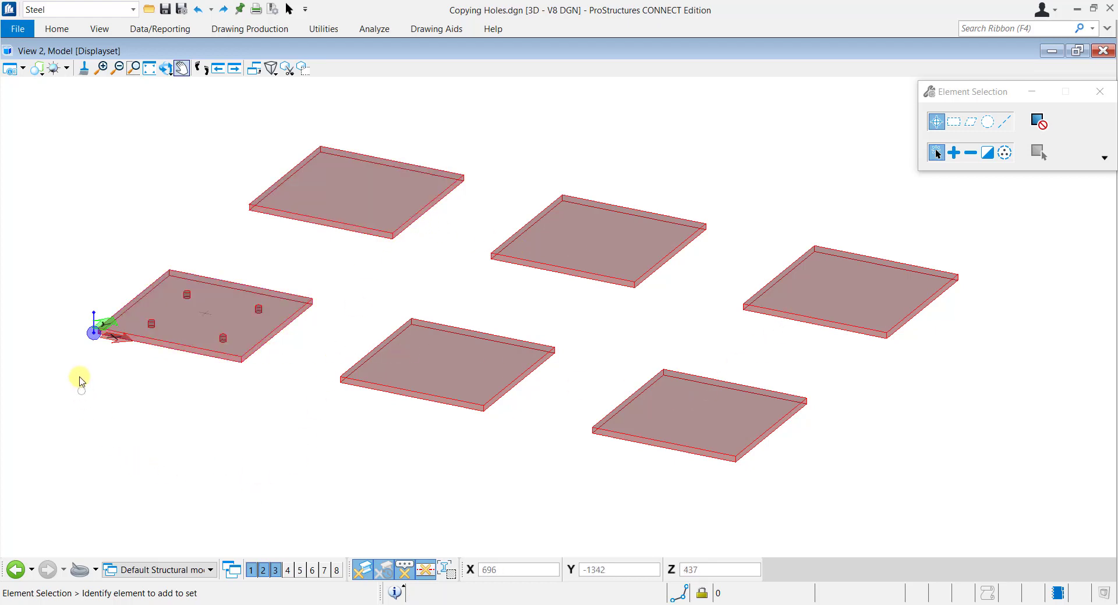
left_click(56, 28)
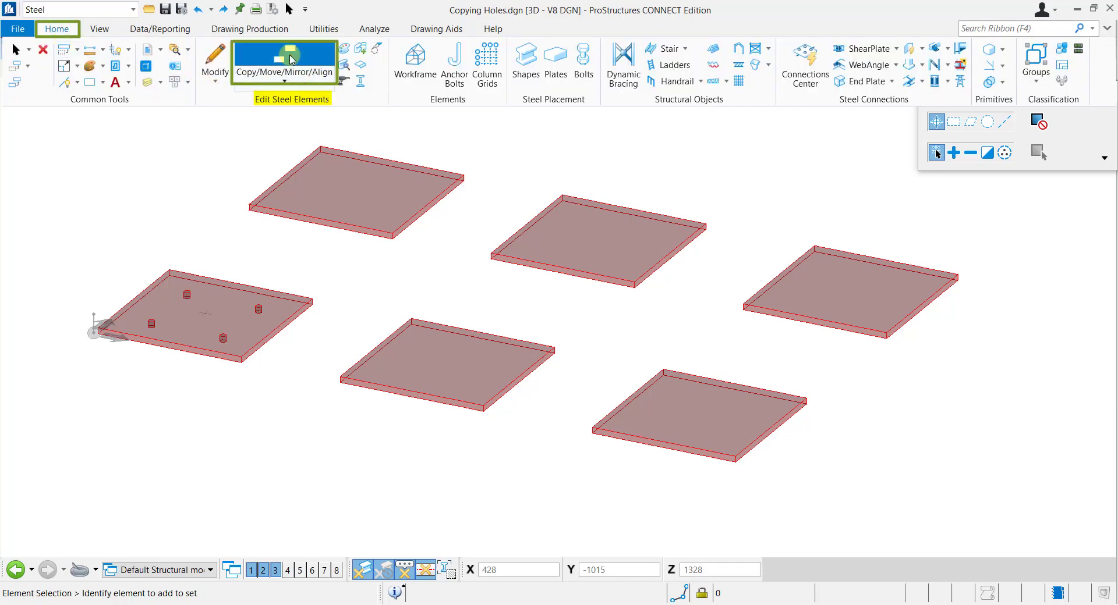
- Start a Transfer modifications command for Holes on single parts via Copy/Move/Mirror/Align
left_click(283, 63)
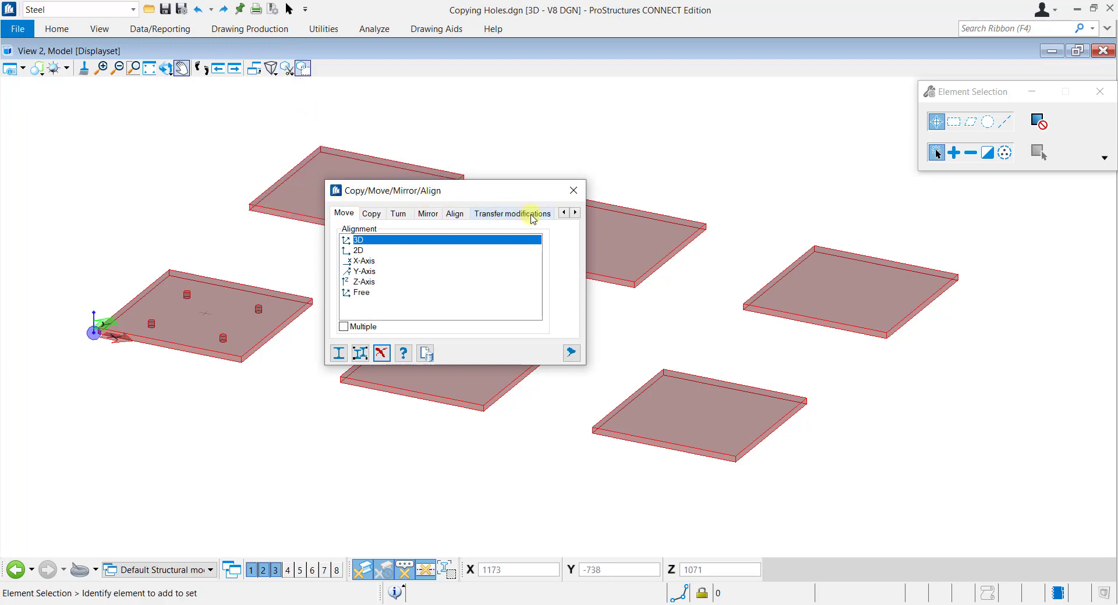
left_click(512, 213)
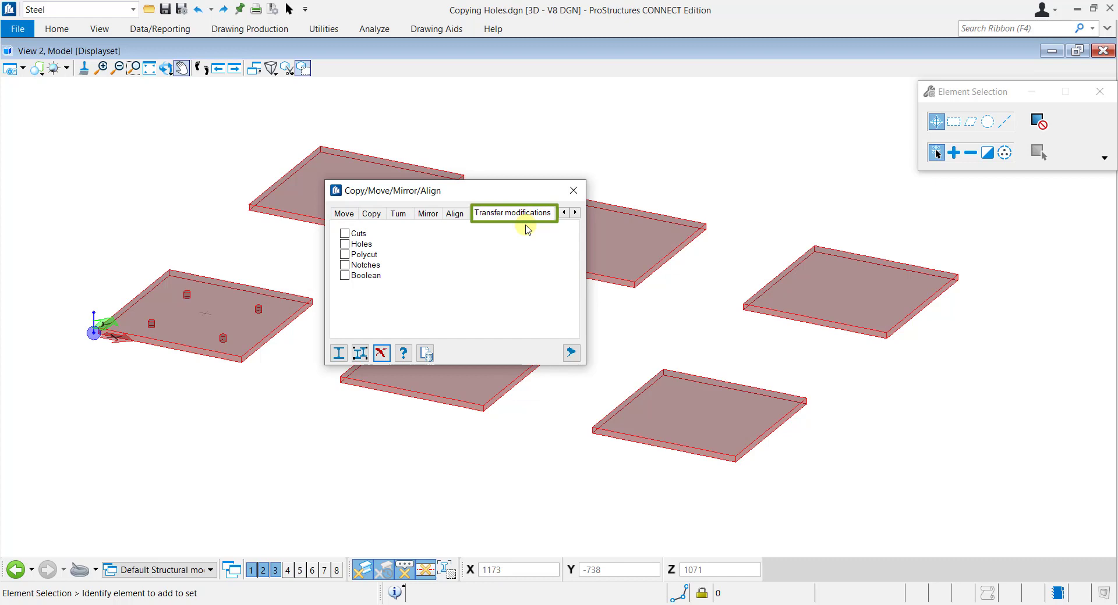
mouse_move(382, 248)
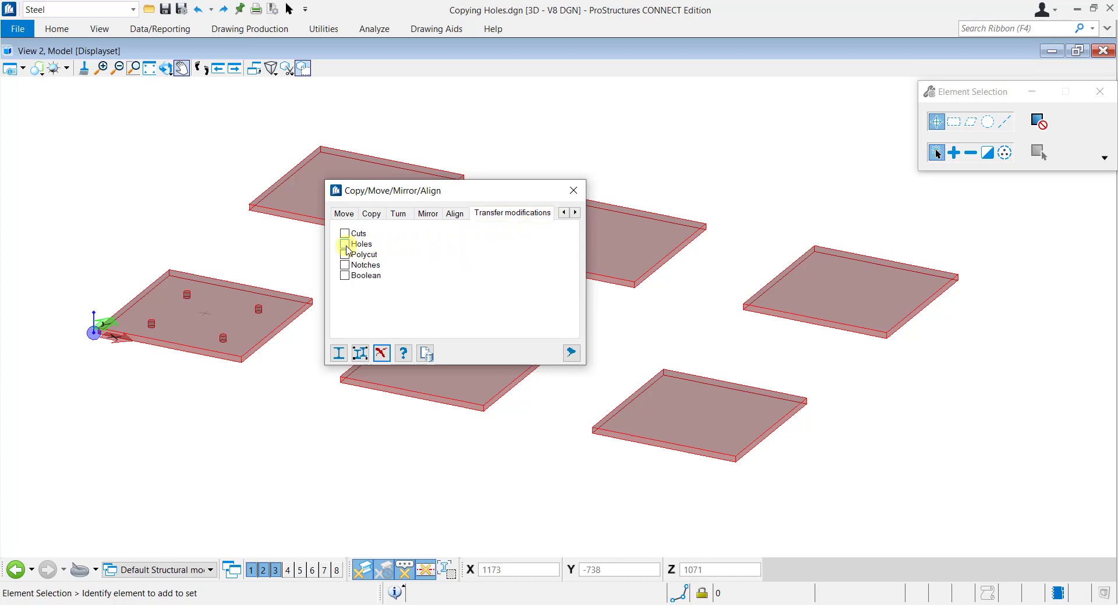
left_click(344, 243)
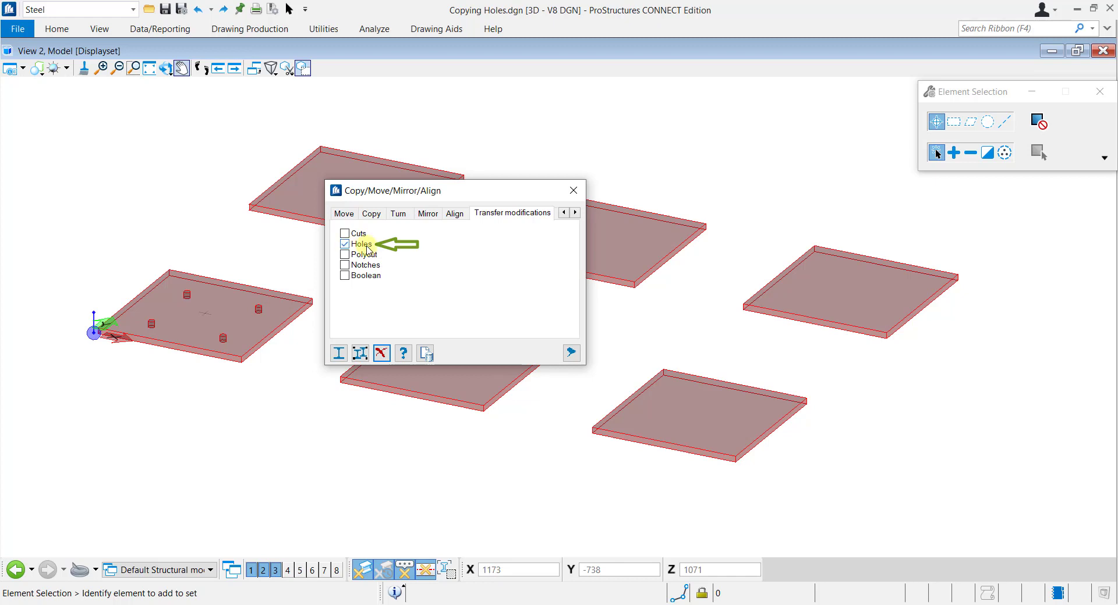
mouse_move(339, 353)
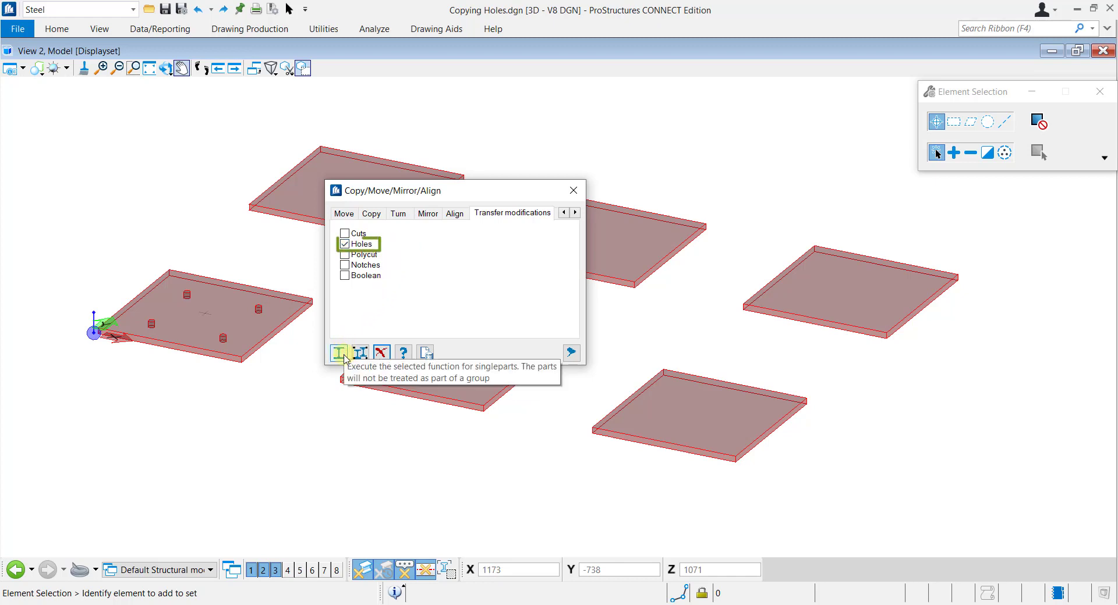
left_click(337, 353)
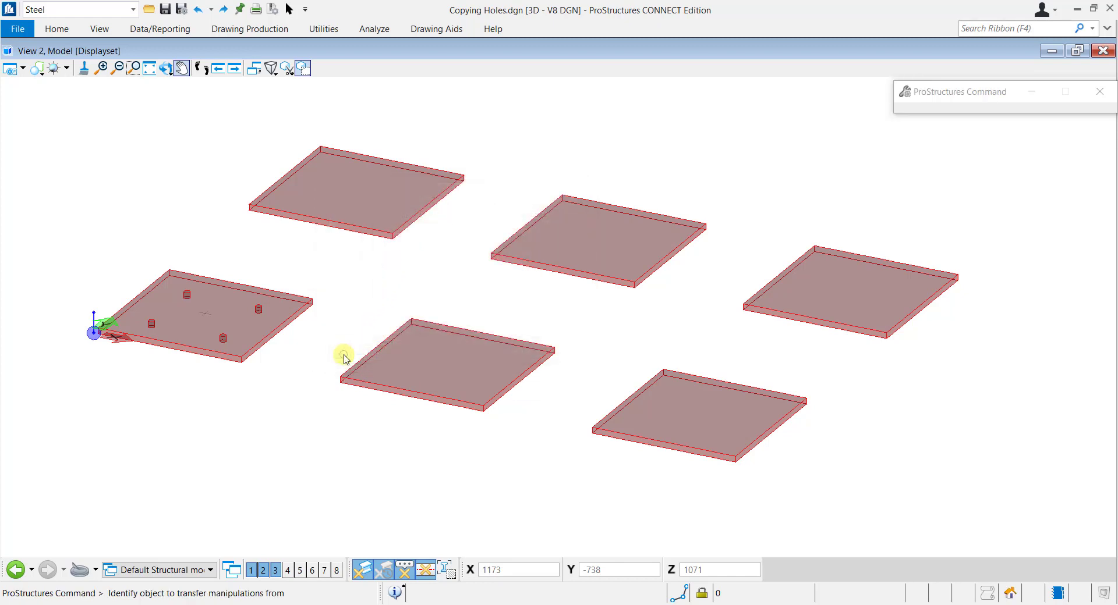
mouse_move(284, 369)
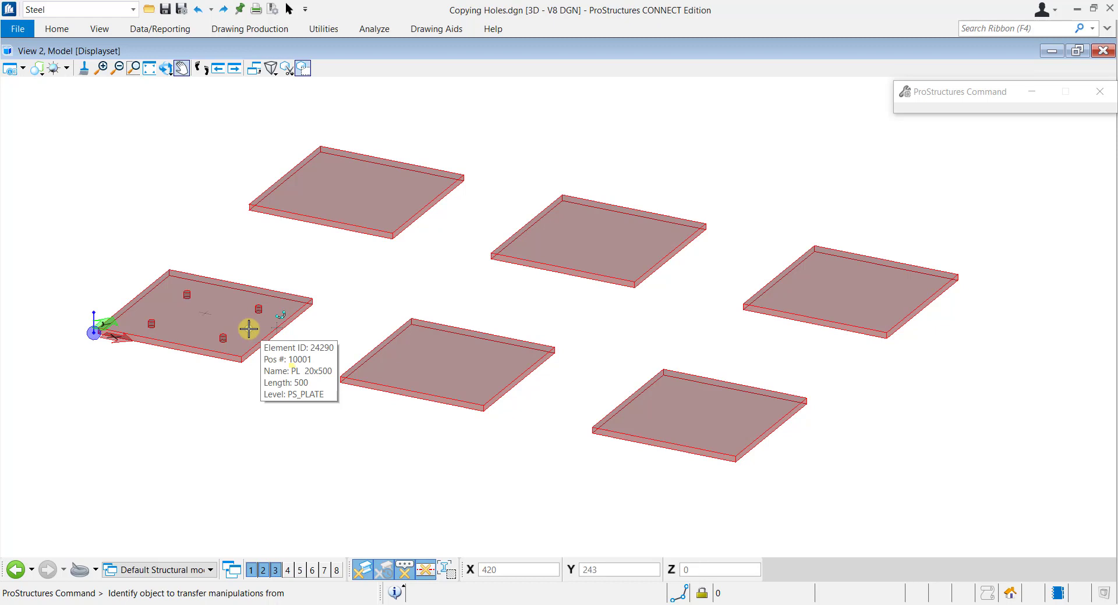
- Pick the holed plate as source so its four bolt holes copy to the other five plates
left_click(249, 328)
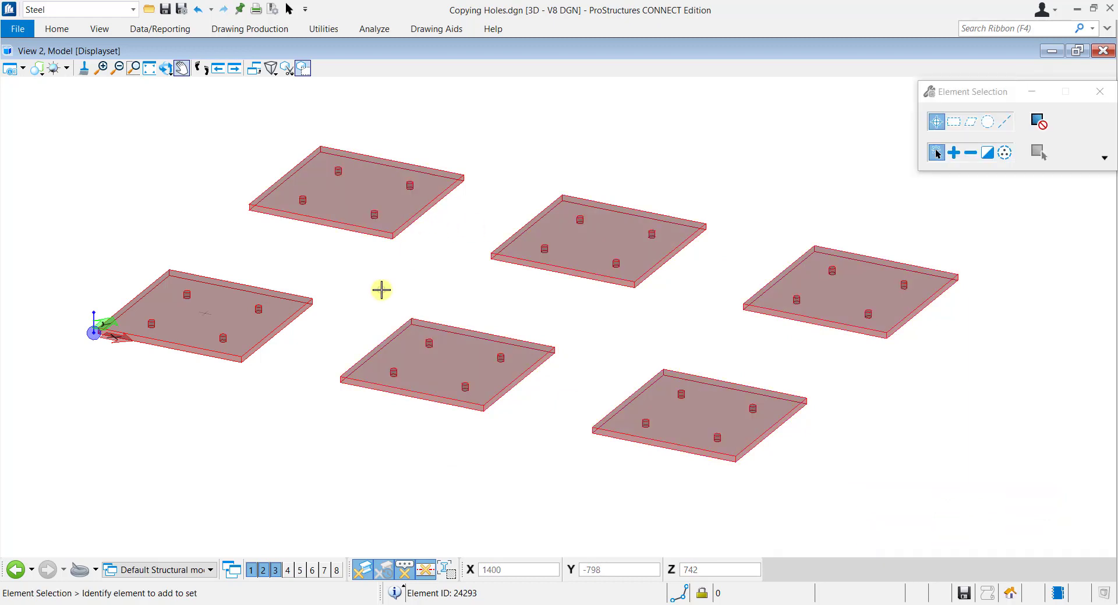
mouse_move(584, 423)
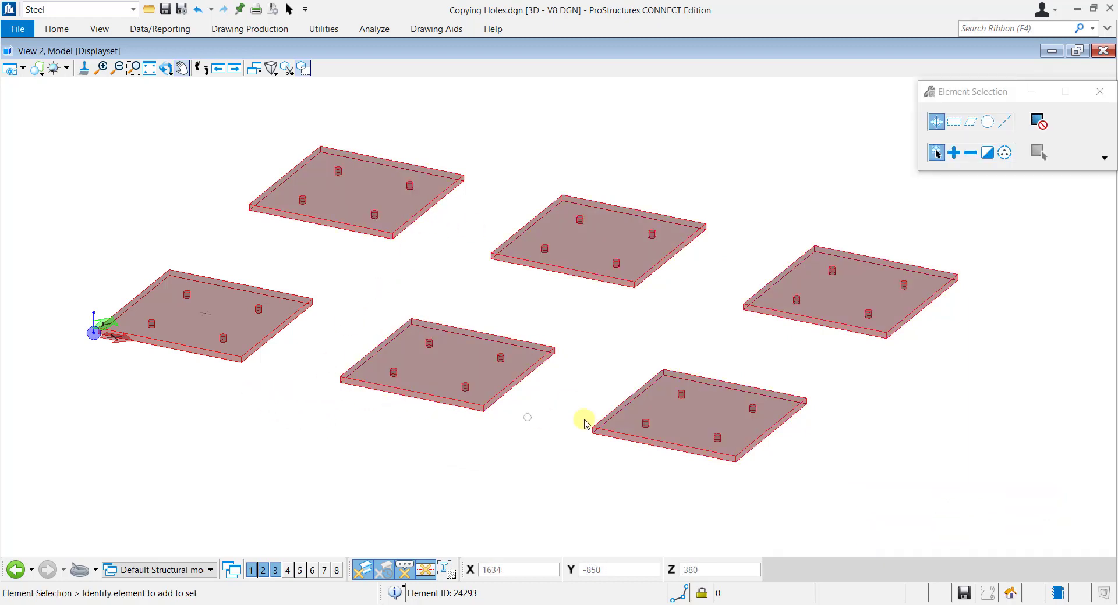
mouse_move(336, 436)
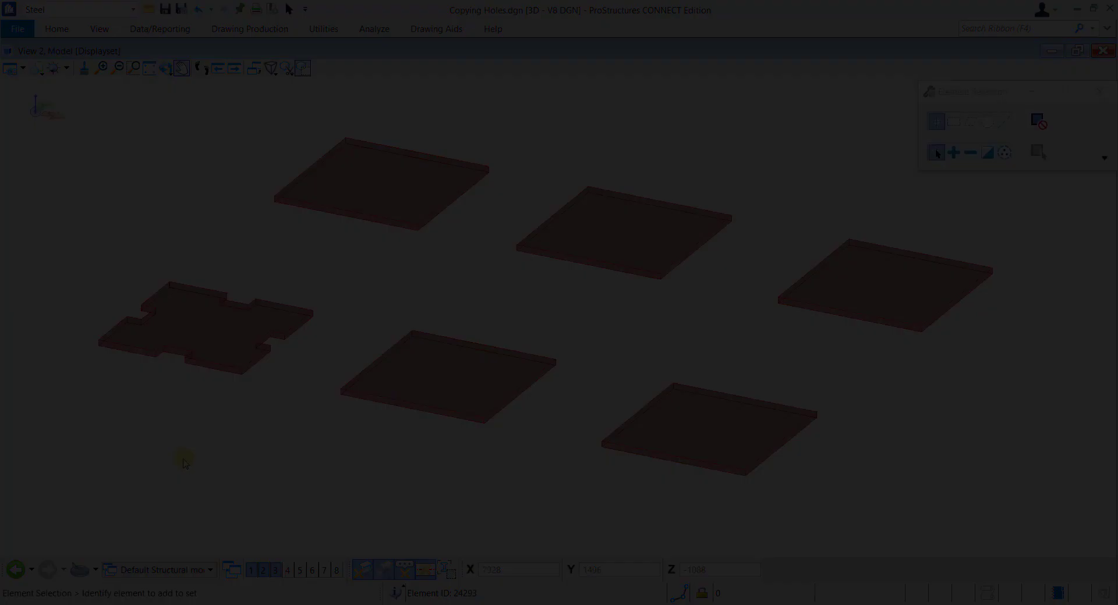
- Start a Polycut transfer on single parts with the notched left plate as source
left_click(199, 335)
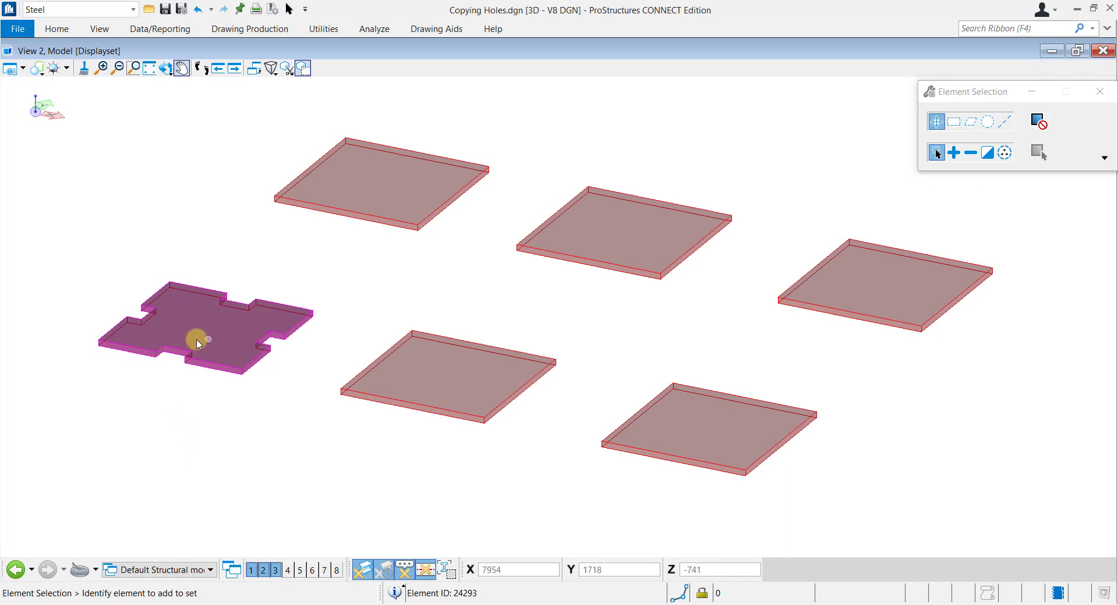
left_click(710, 436)
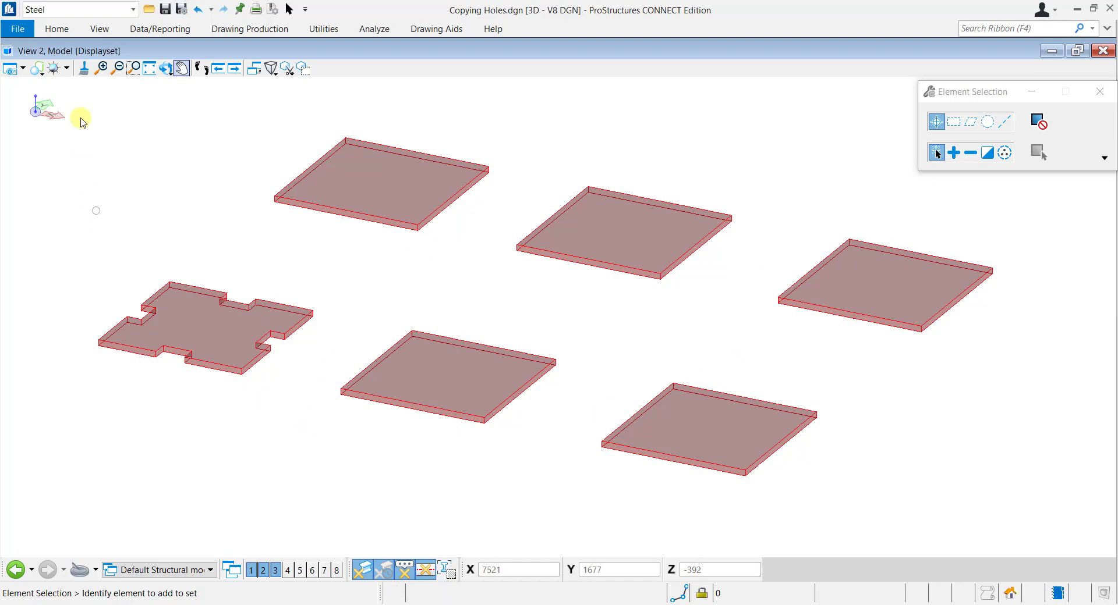
left_click(56, 28)
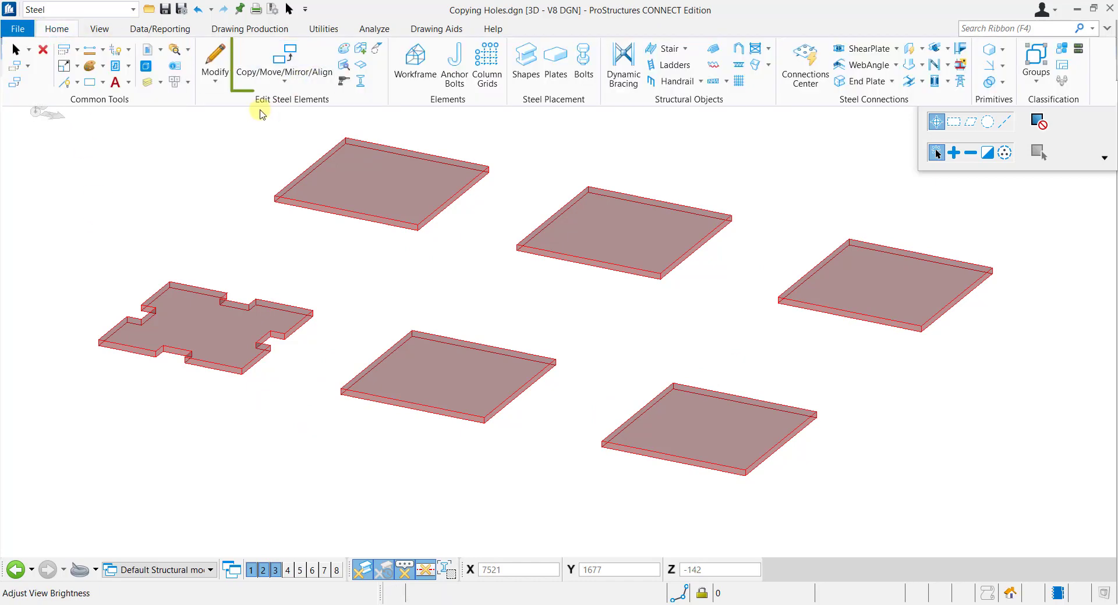
left_click(284, 53)
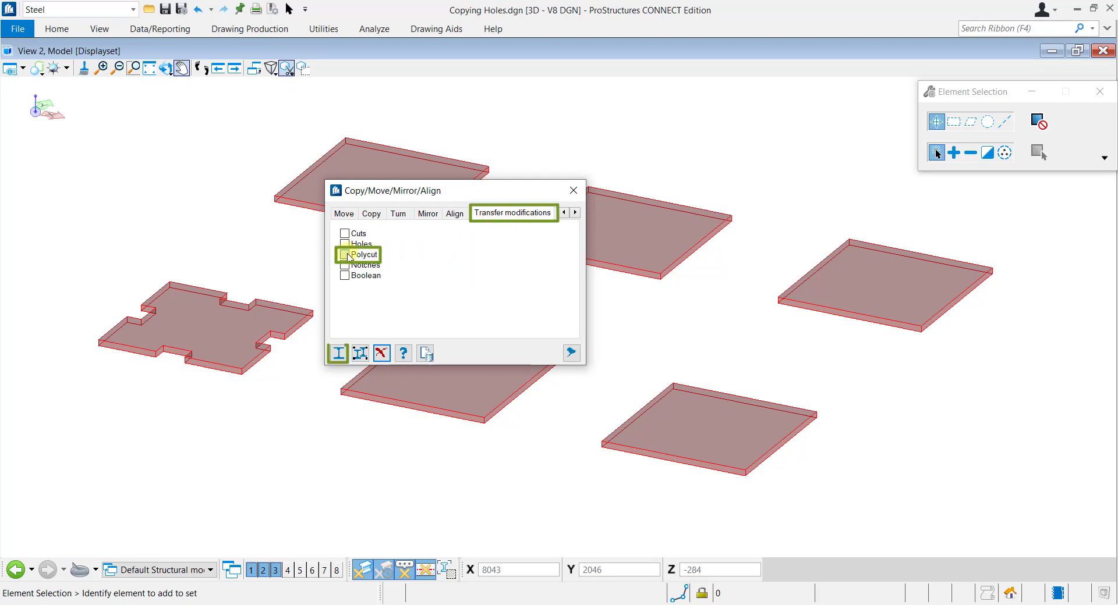
left_click(344, 255)
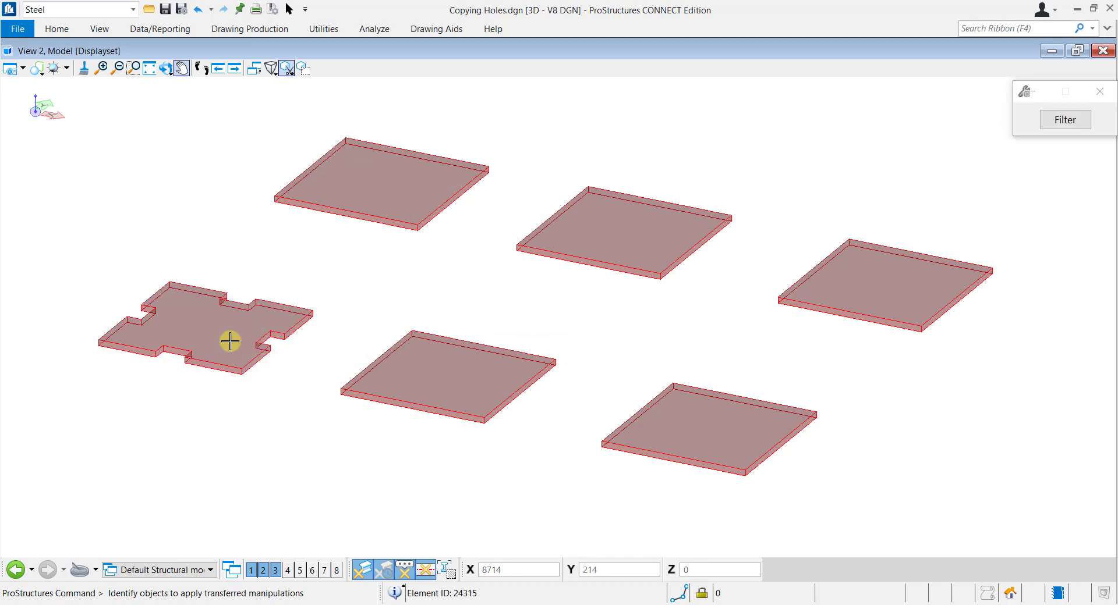
- Apply the notched polycut outline to the five plain plates as targets
left_click(446, 375)
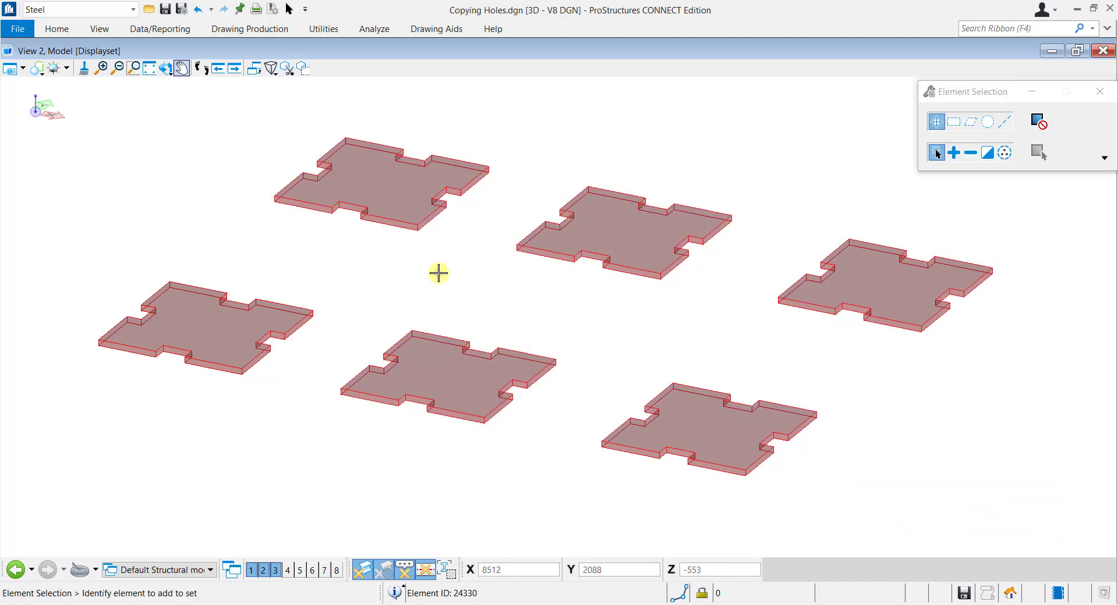
left_click(852, 301)
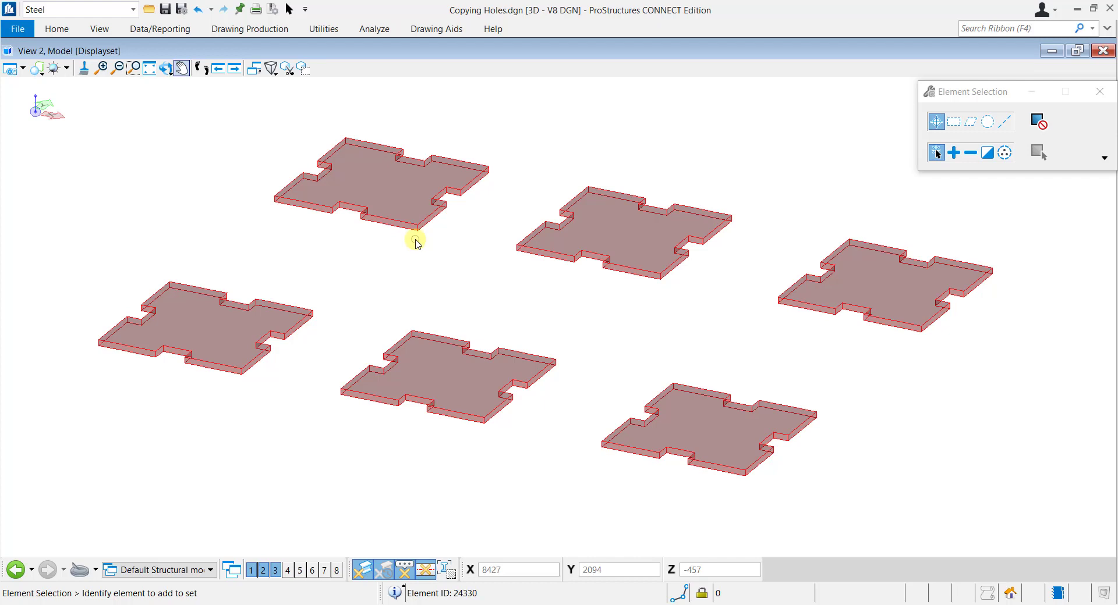
mouse_move(367, 271)
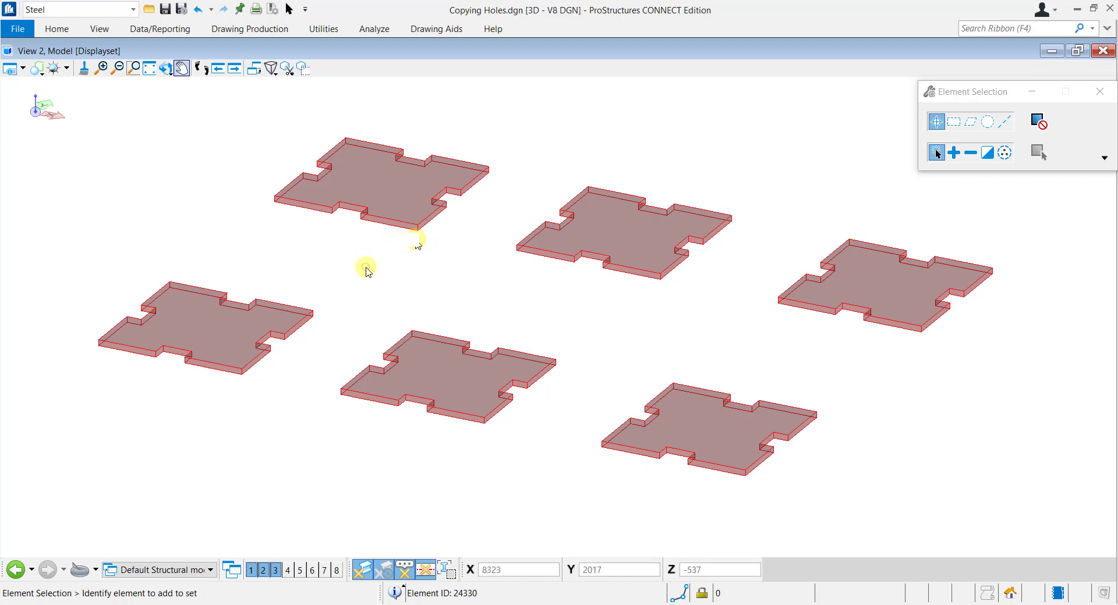